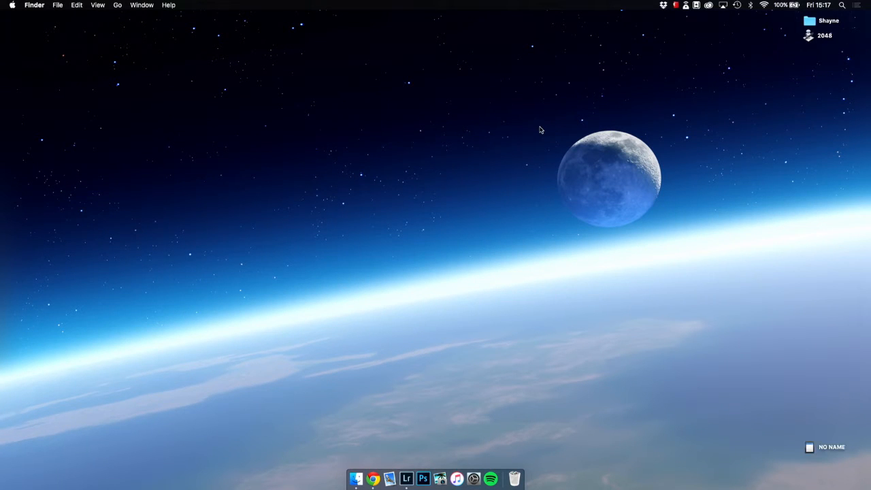
# Create a desktop folder named 'Mark & Jessica' and open it.
pyautogui.press('cmd+shift+n')
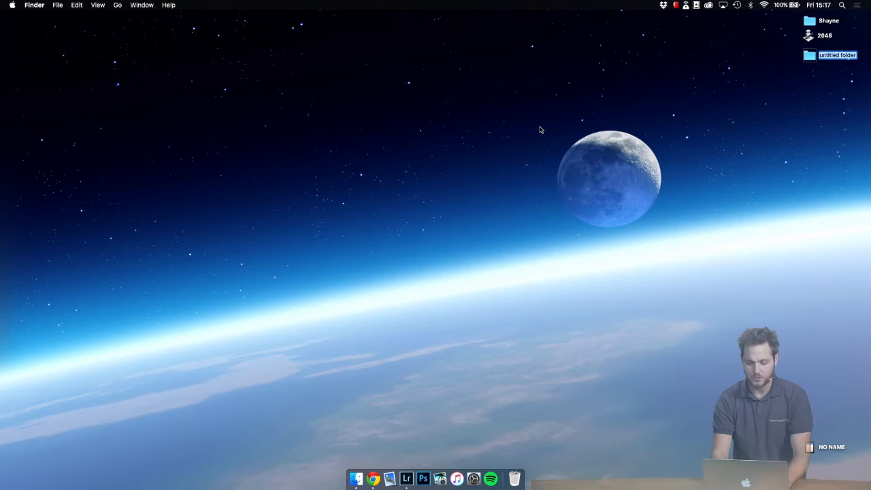
pyautogui.write('Mark & Jessica')
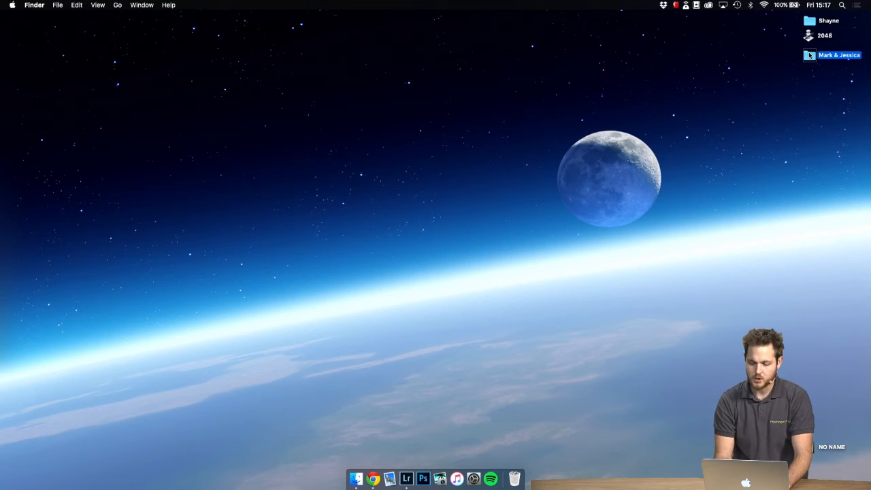
pyautogui.doubleClick(838, 56)
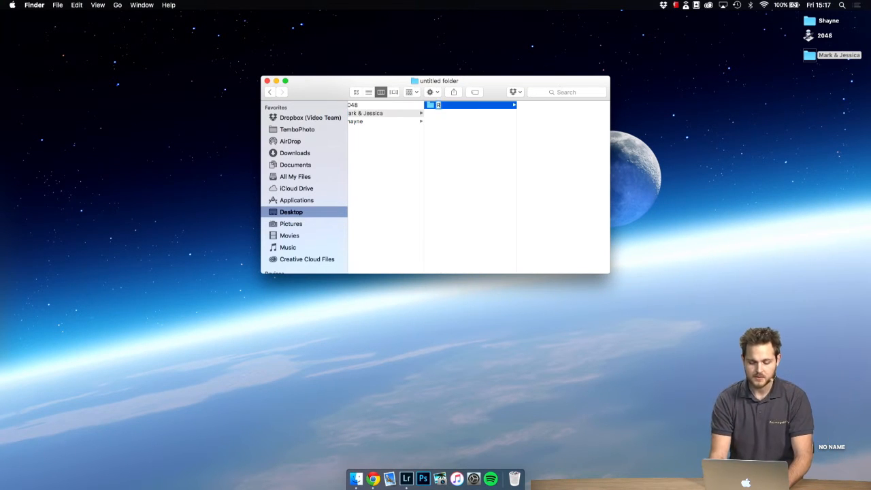
# Name the new subfolder 'RAW' and move the Finder window higher.
pyautogui.write('RAW')
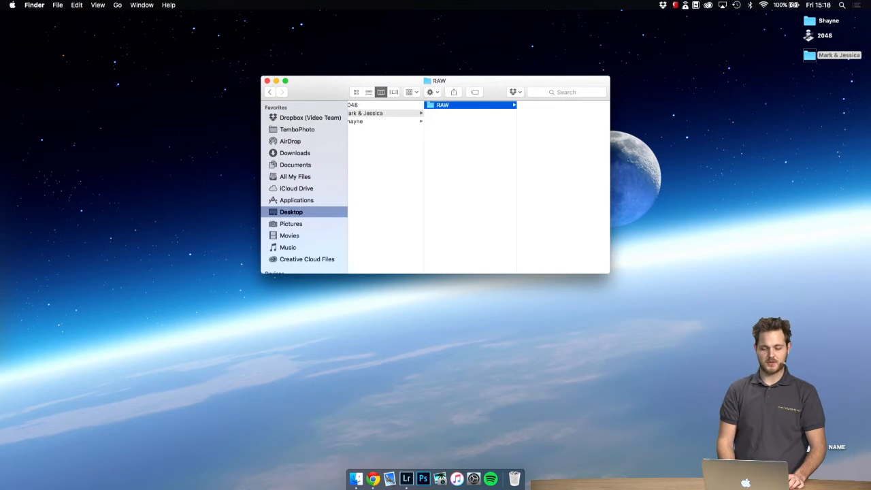
pyautogui.moveTo(436, 81); pyautogui.dragTo(436, 55)
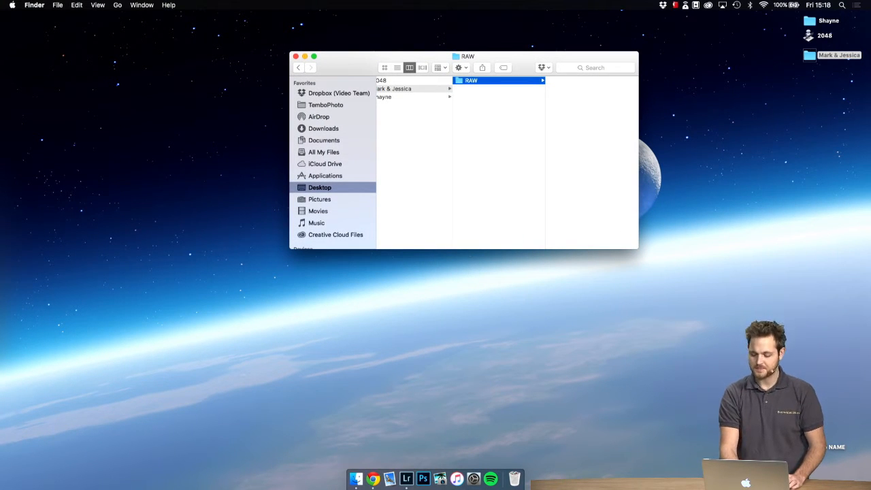
pyautogui.moveTo(524, 63)
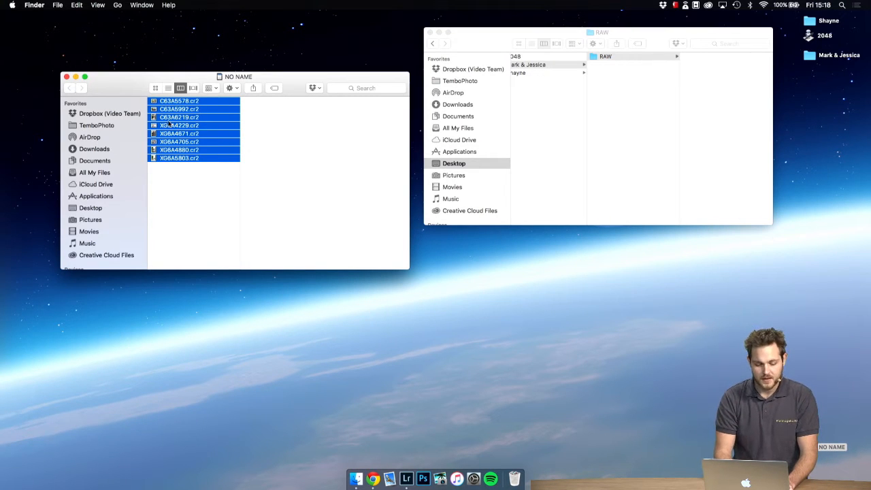
# Drag the eight .cr2 files from the NO NAME card into RAW.
pyautogui.moveTo(193, 125); pyautogui.dragTo(717, 102)
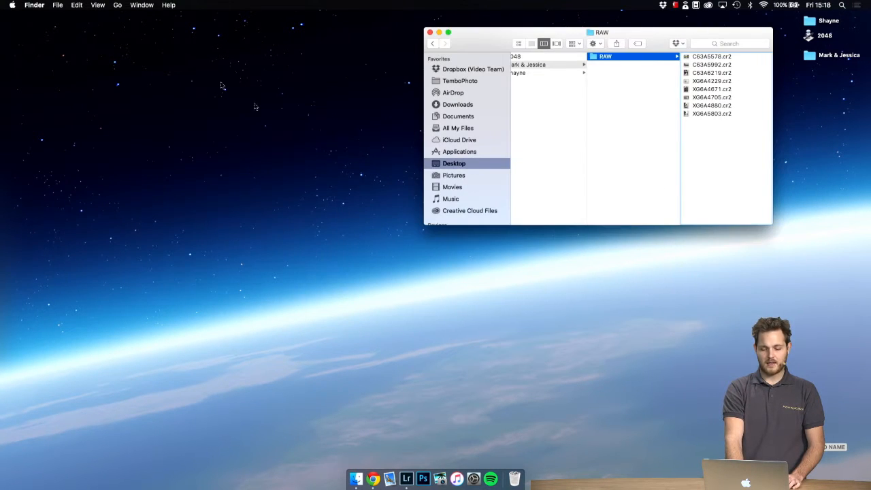
pyautogui.moveTo(333, 187)
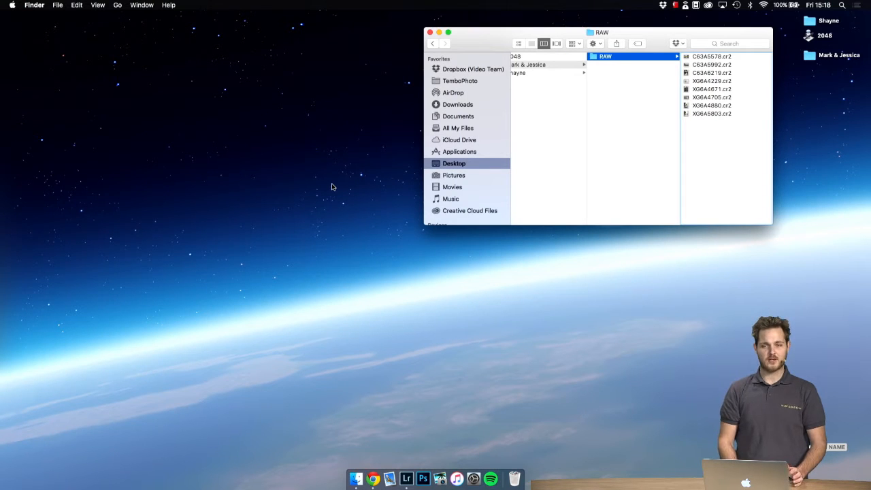
pyautogui.moveTo(406, 479)
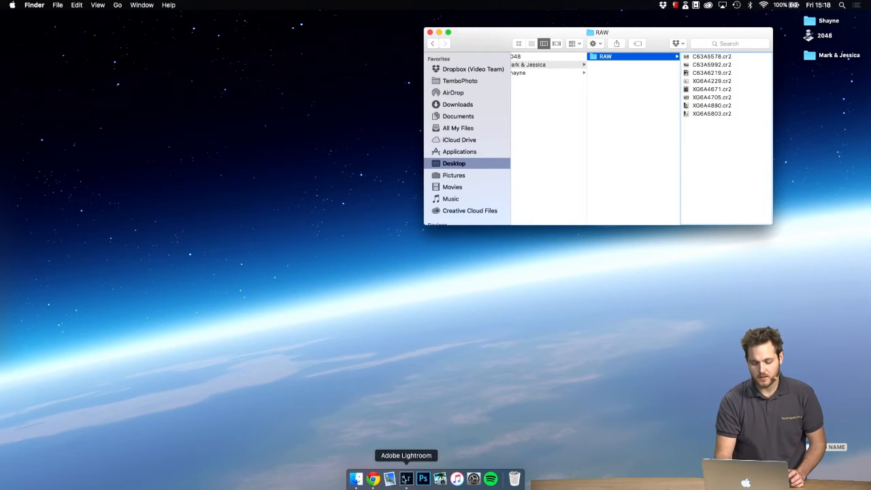
# Launch Lightroom from the Dock.
pyautogui.click(406, 479)
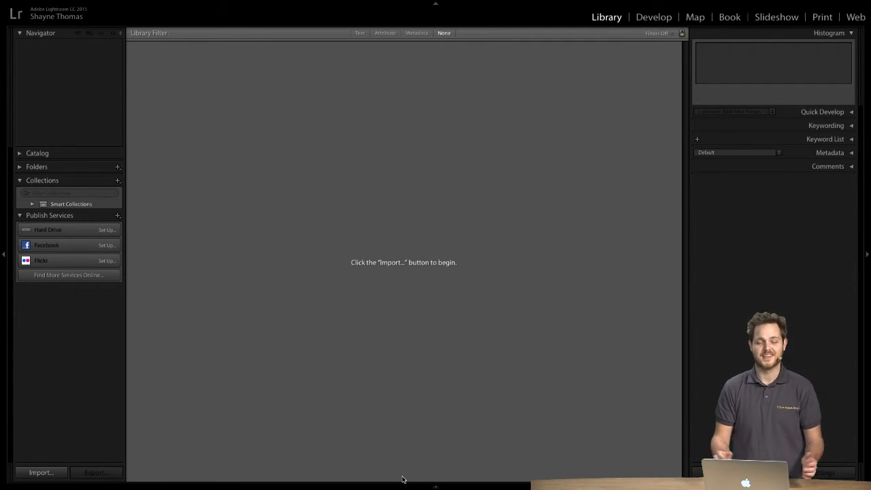
pyautogui.moveTo(371, 400)
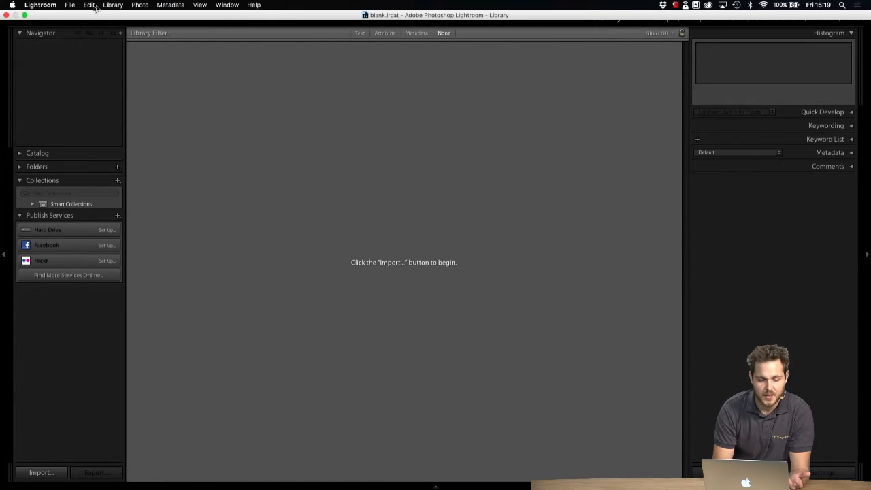
# Make a new catalog called 'Mark & Jessica' saved in Desktop/Mark & Jessica.
pyautogui.click(69, 5)
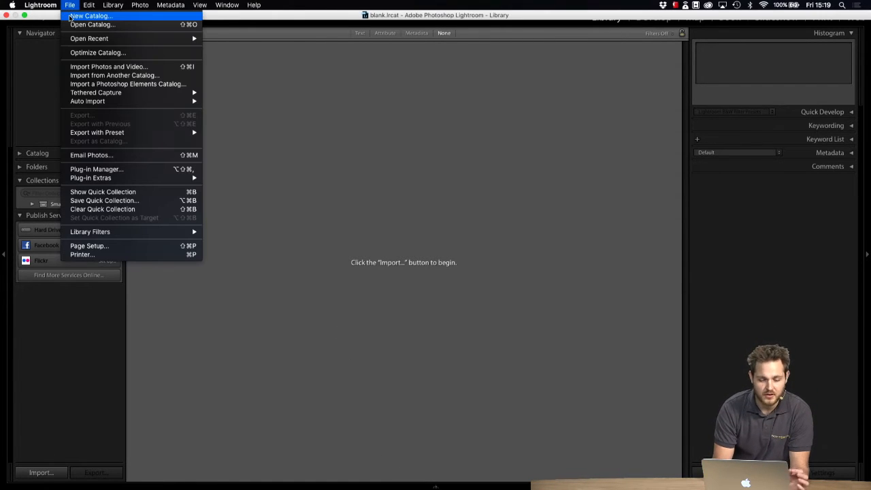
pyautogui.click(69, 5)
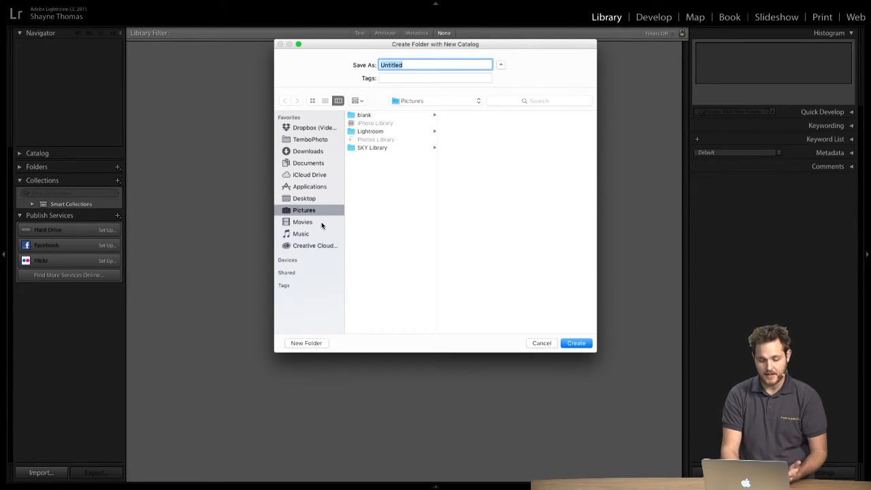
pyautogui.click(304, 198)
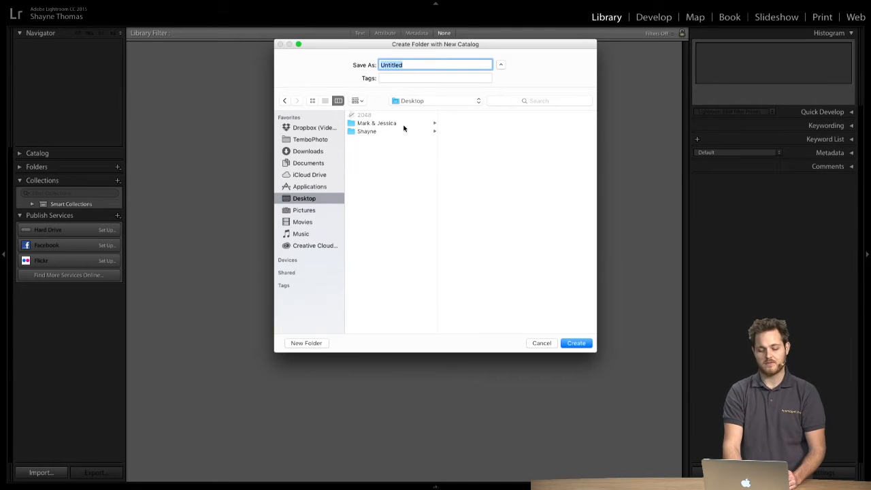
pyautogui.click(377, 123)
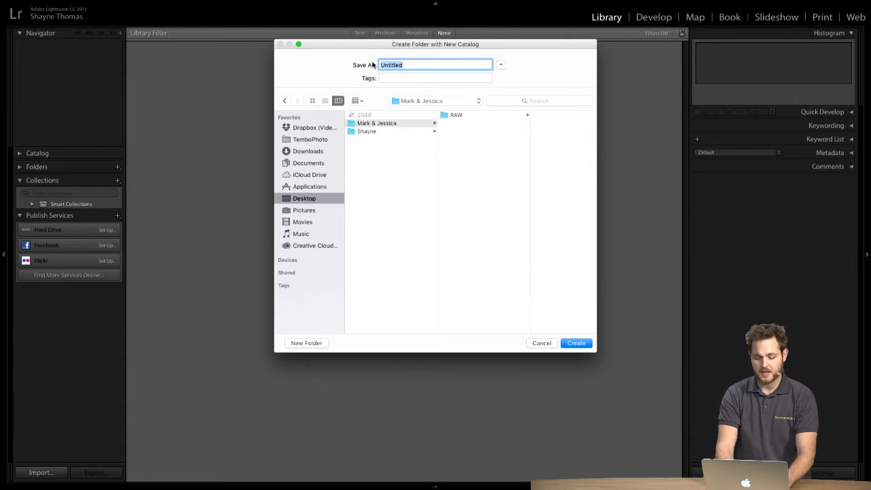
pyautogui.write('Mark &')
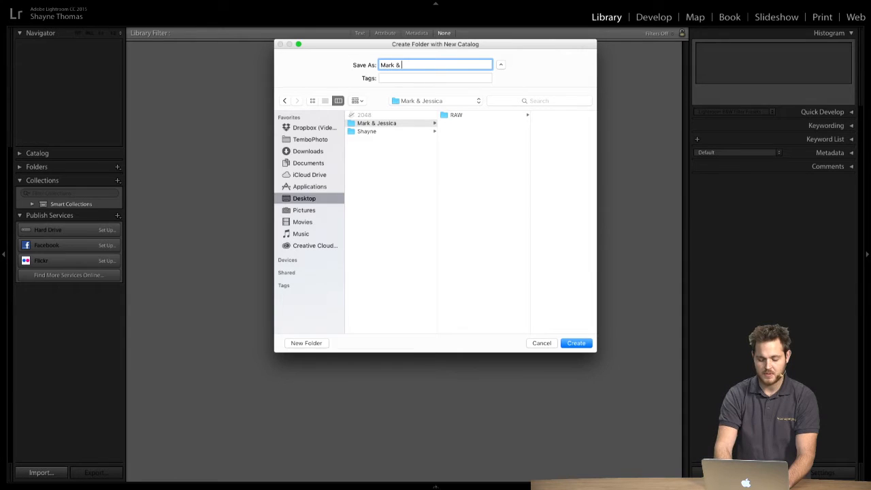
pyautogui.write('Jessica')
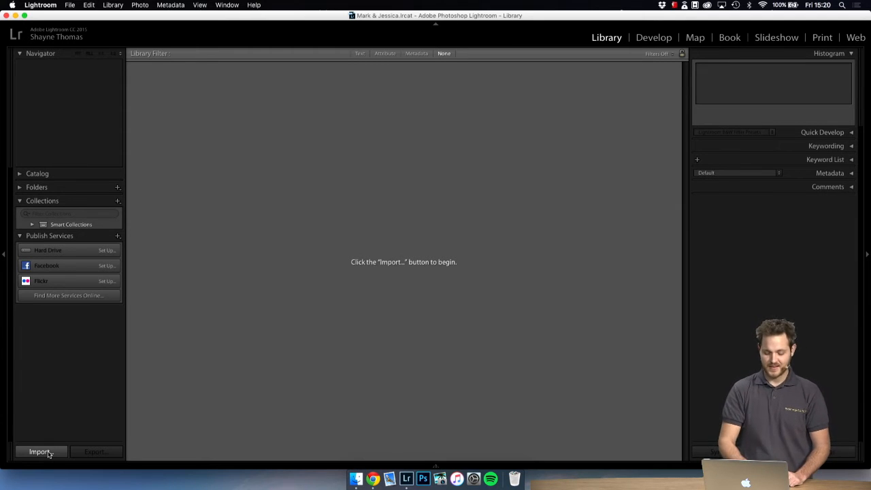
# In the import window, pick Desktop/Mark & Jessica/RAW as source and keep Add.
pyautogui.click(39, 451)
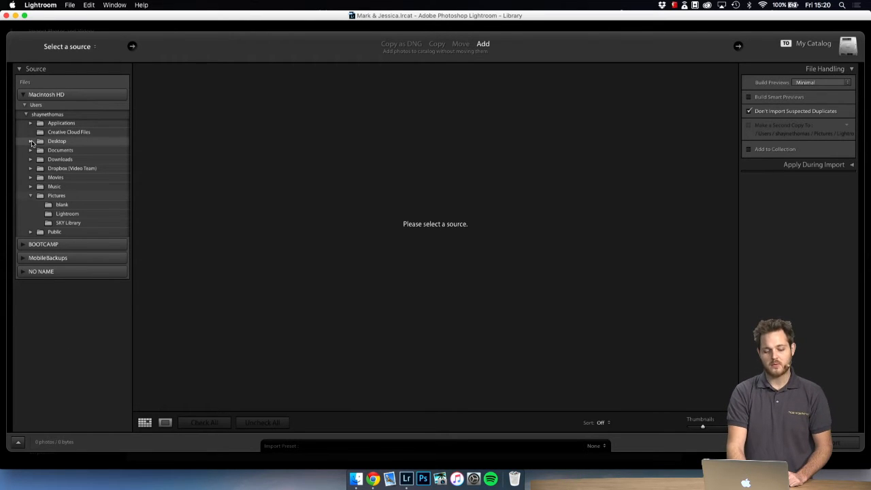
pyautogui.click(30, 140)
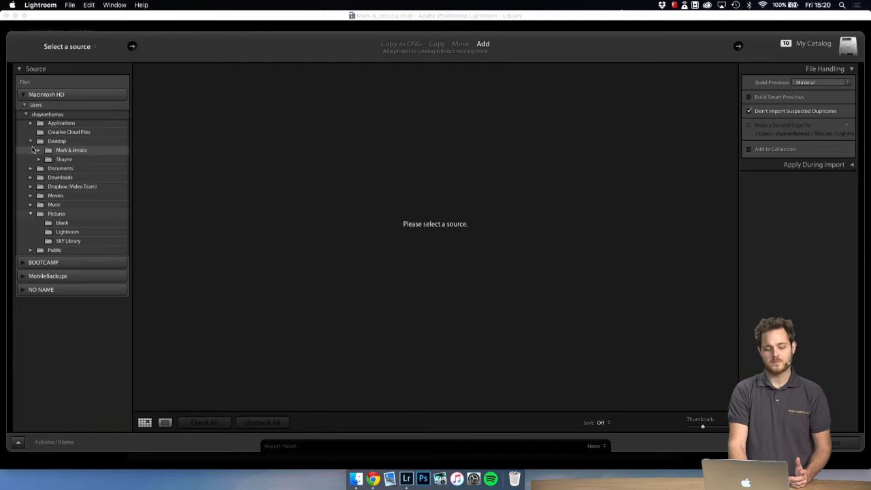
pyautogui.click(38, 150)
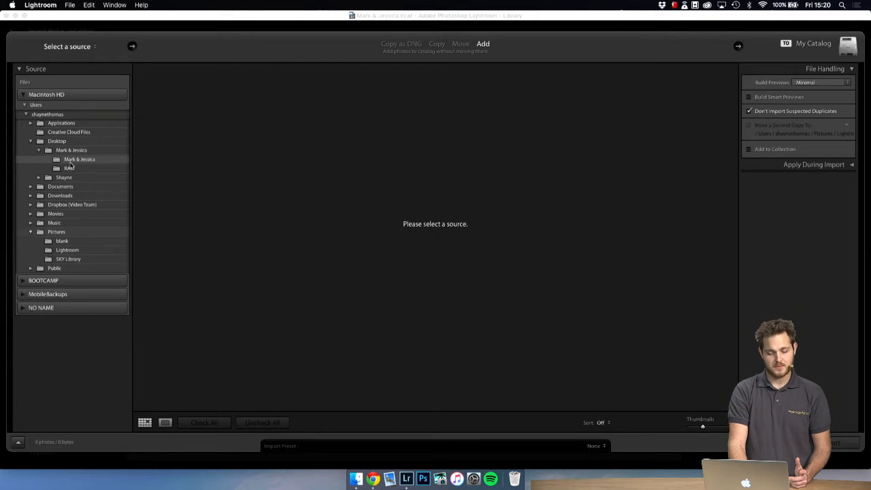
pyautogui.click(80, 159)
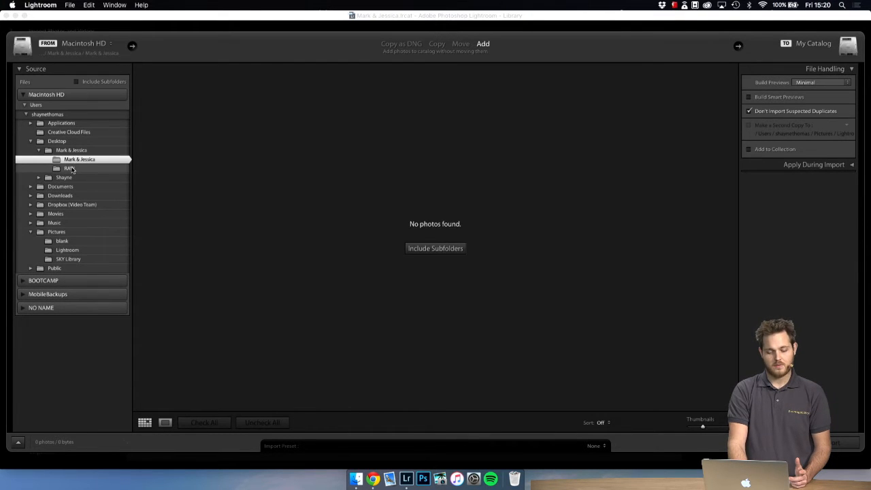
pyautogui.click(69, 168)
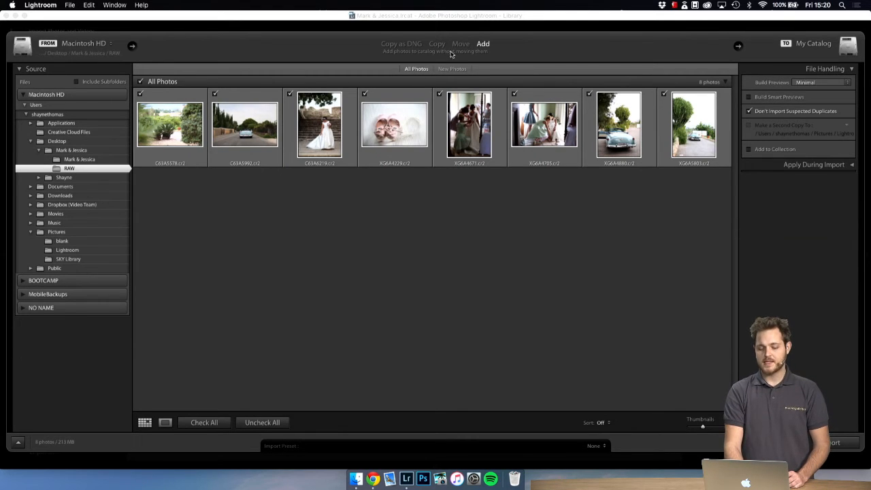
pyautogui.click(436, 43)
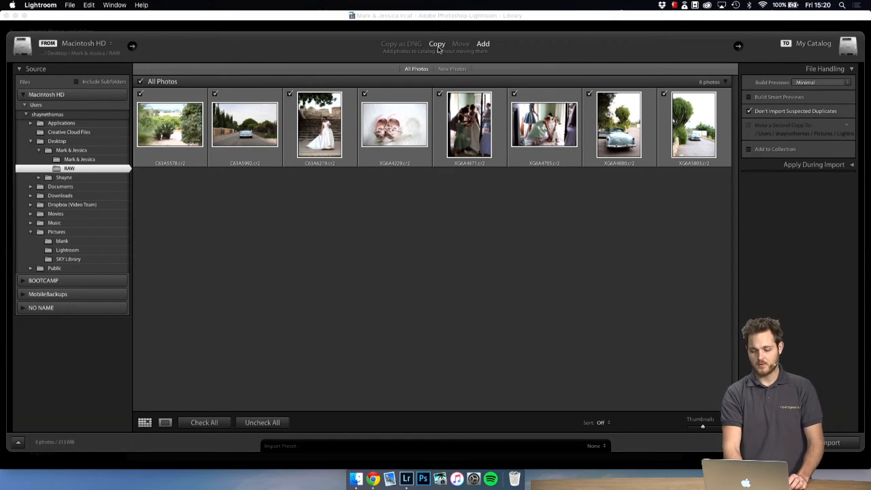
pyautogui.click(482, 44)
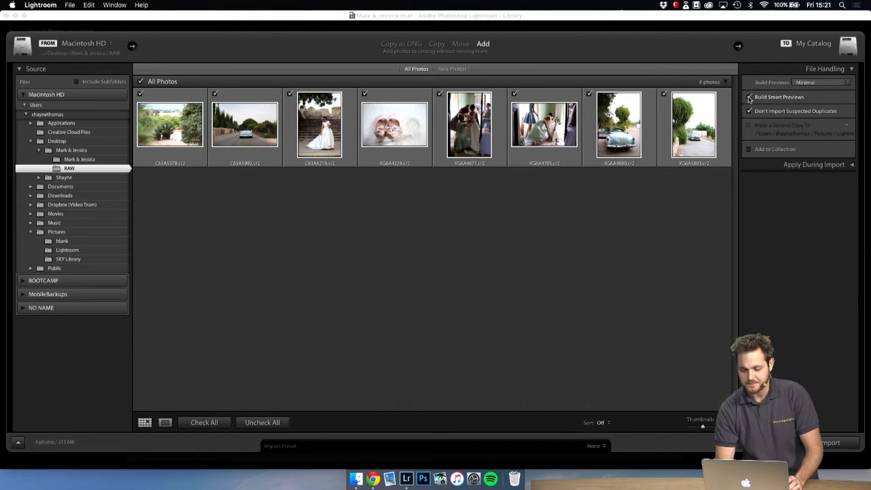
# Import the eight photos with Build Smart Previews on, confirming the prompt.
pyautogui.click(749, 96)
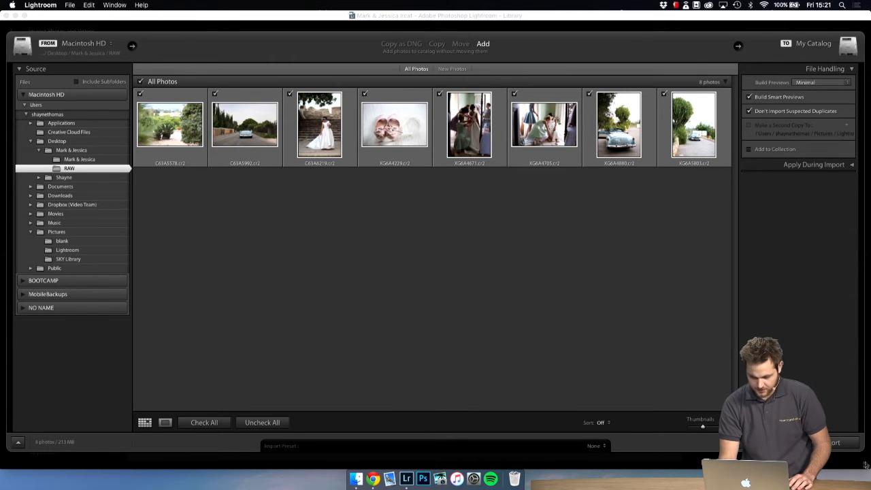
pyautogui.click(831, 442)
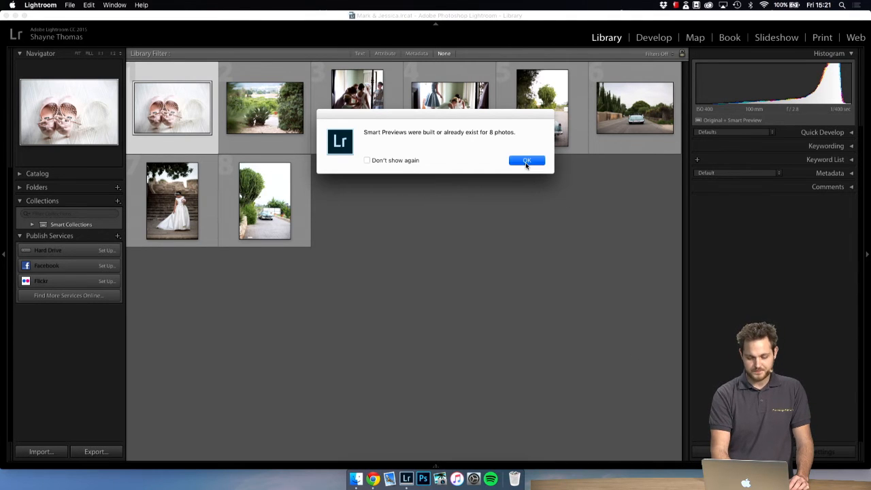
pyautogui.click(526, 160)
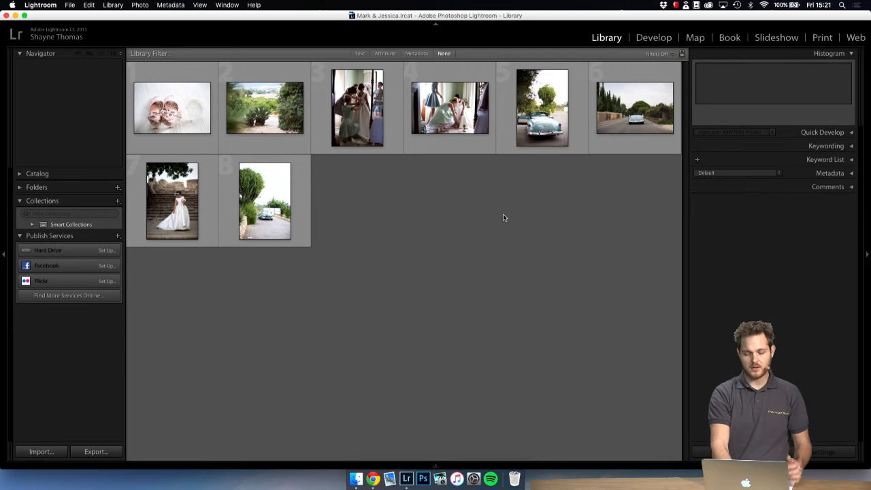
pyautogui.click(41, 451)
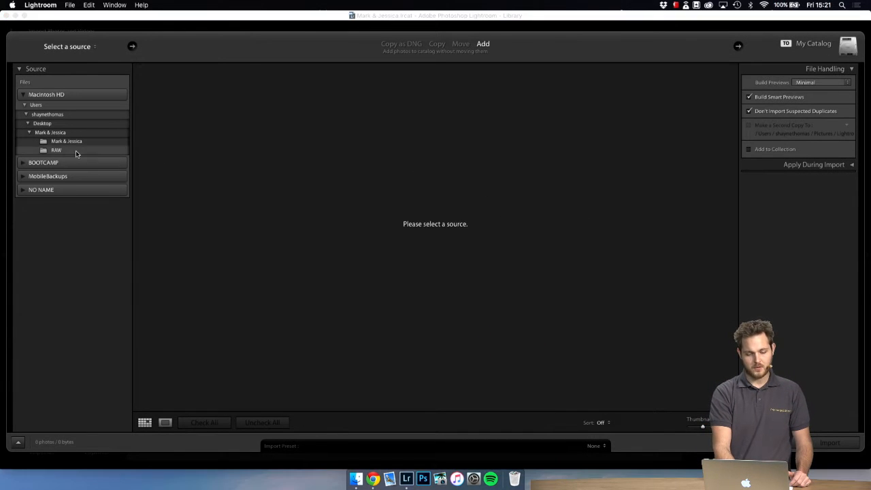
pyautogui.click(57, 150)
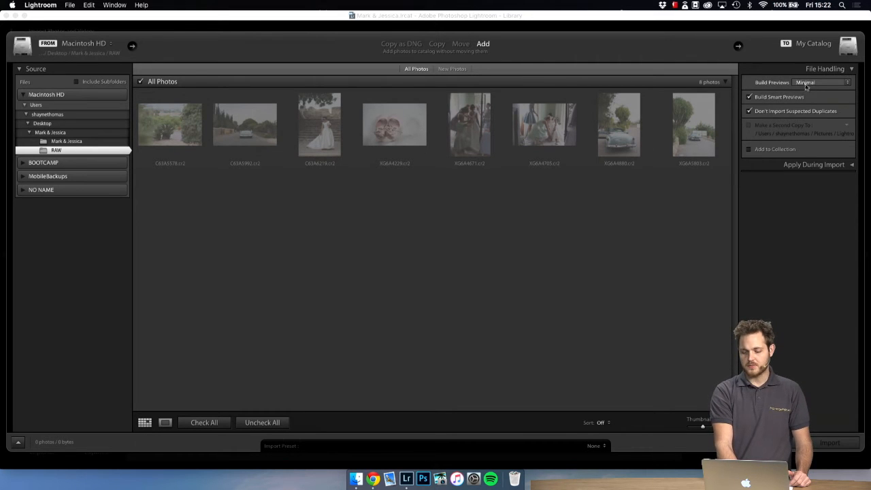
pyautogui.click(820, 82)
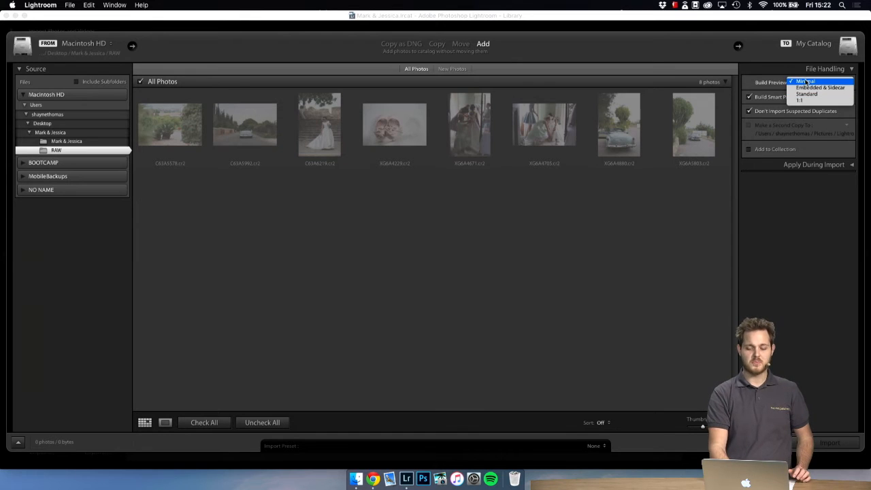
pyautogui.click(806, 81)
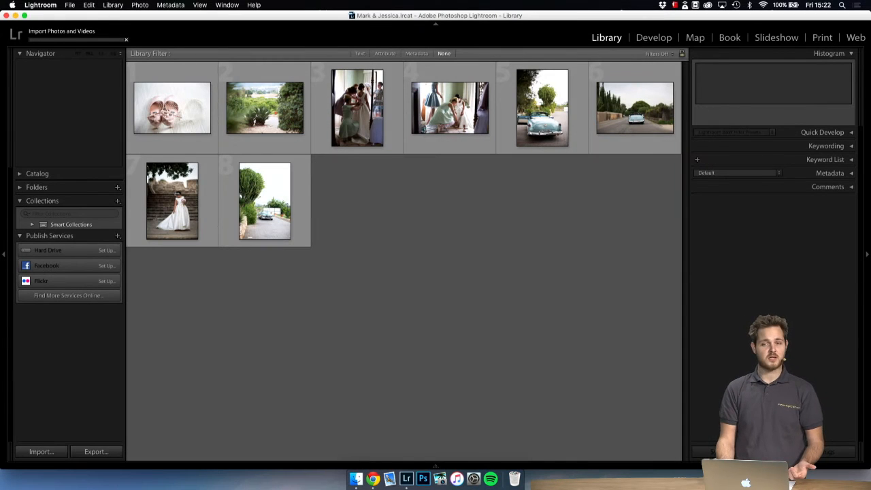
pyautogui.click(172, 108)
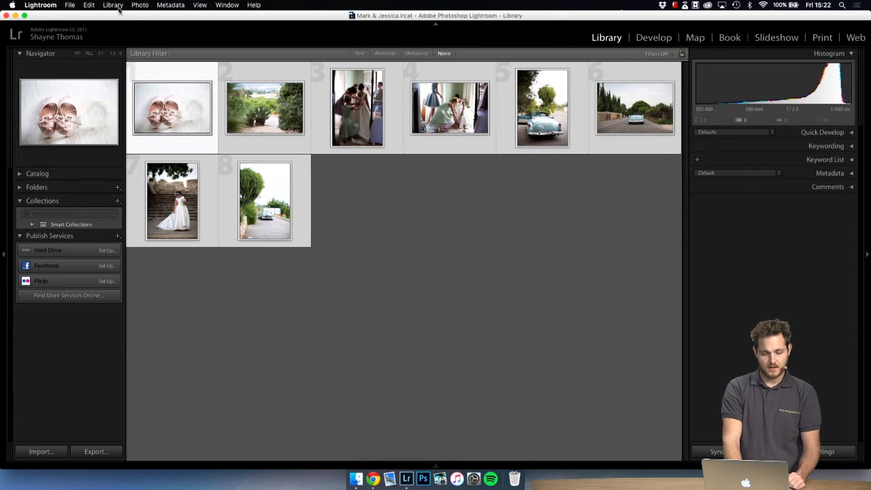
# Open the Library menu to reach Previews > Discard 1:1 Previews.
pyautogui.click(112, 4)
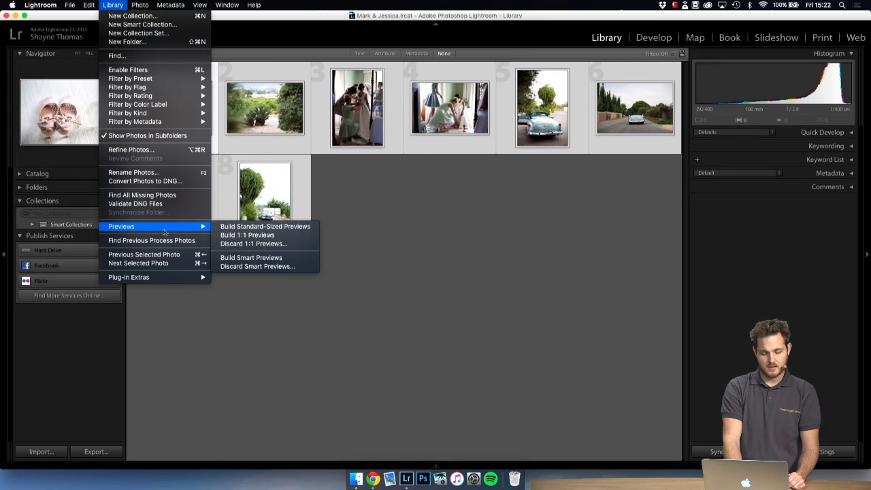
pyautogui.moveTo(253, 243)
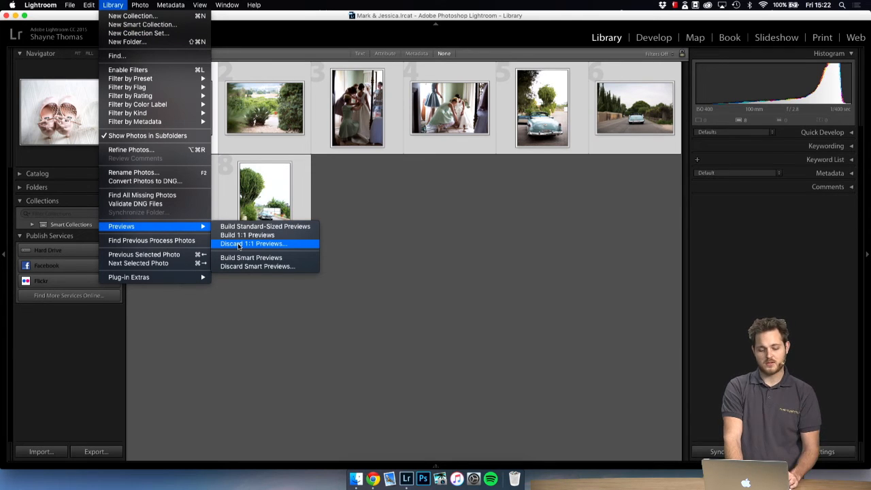
pyautogui.moveTo(371, 267)
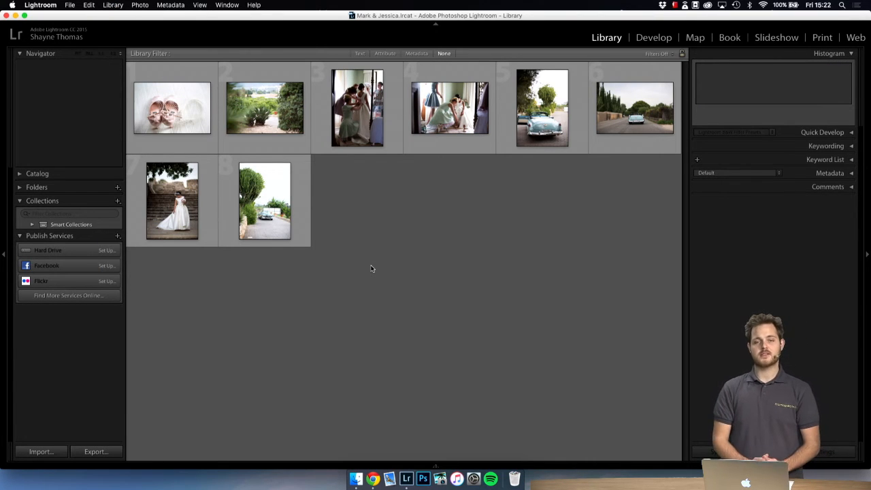
pyautogui.moveTo(361, 246)
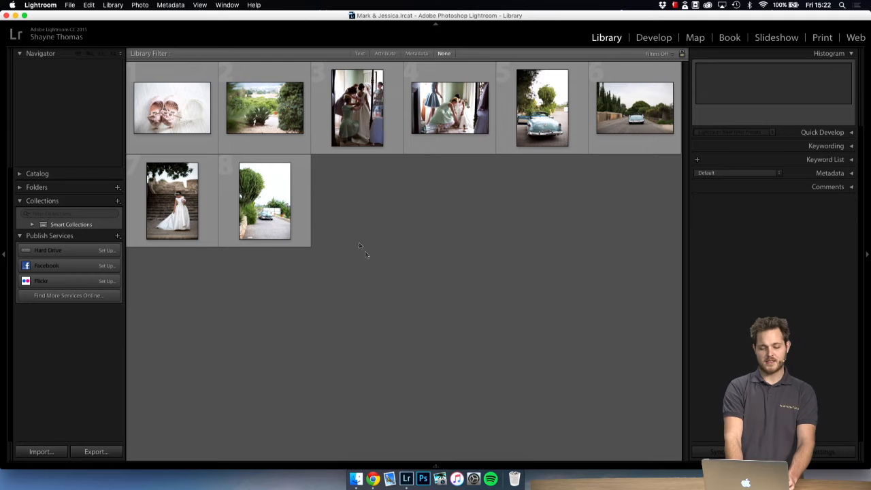
# Review the bridesmaids photo in Loupe, then select the car-on-road photo in Grid.
pyautogui.doubleClick(172, 108)
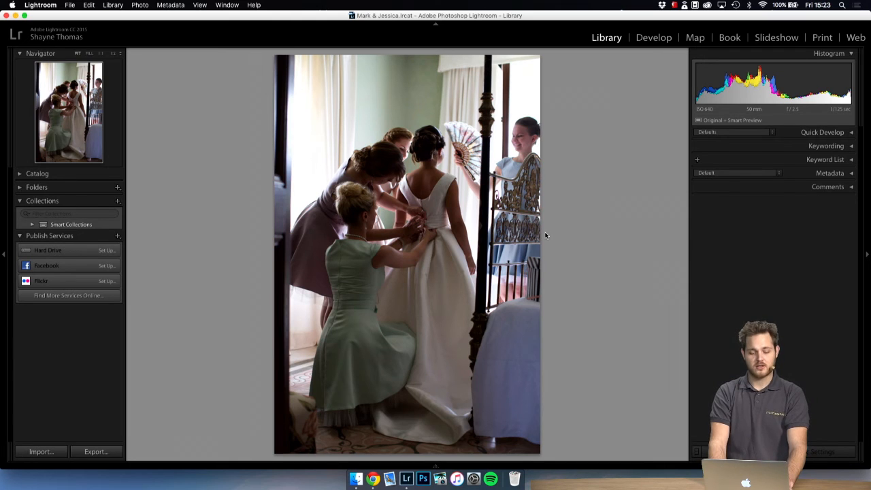
pyautogui.press('g')
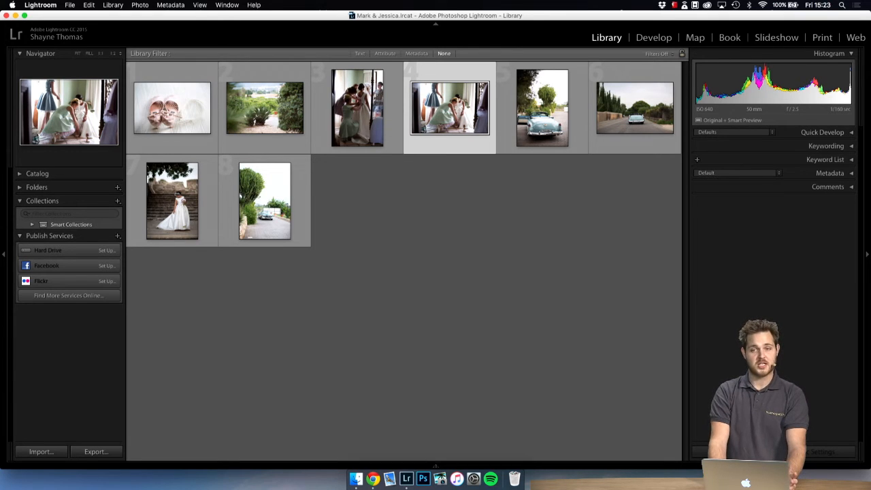
pyautogui.click(543, 108)
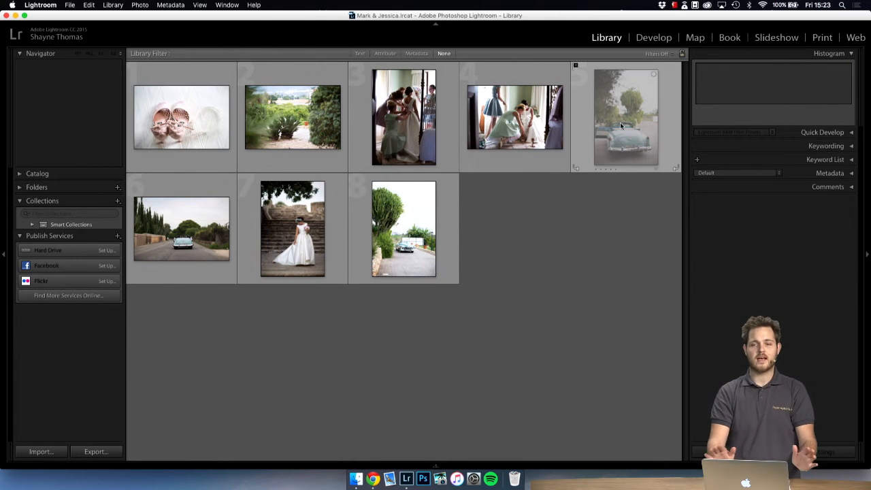
pyautogui.moveTo(620, 126)
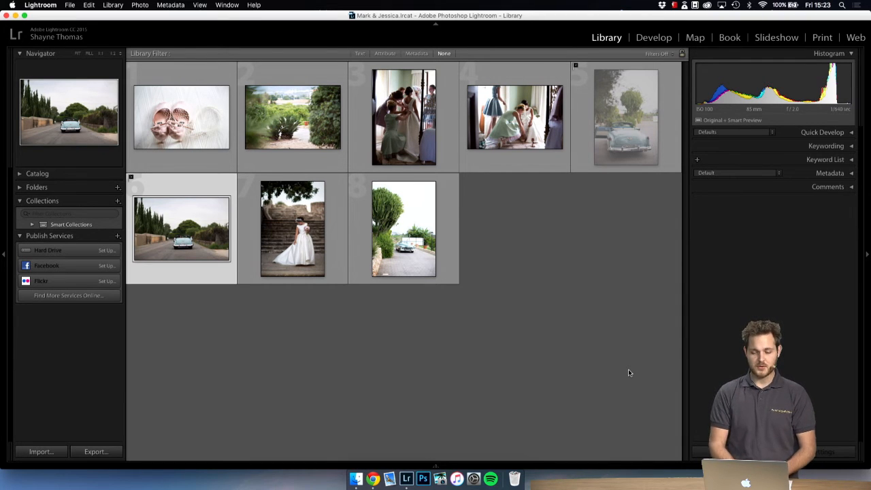
pyautogui.click(182, 228)
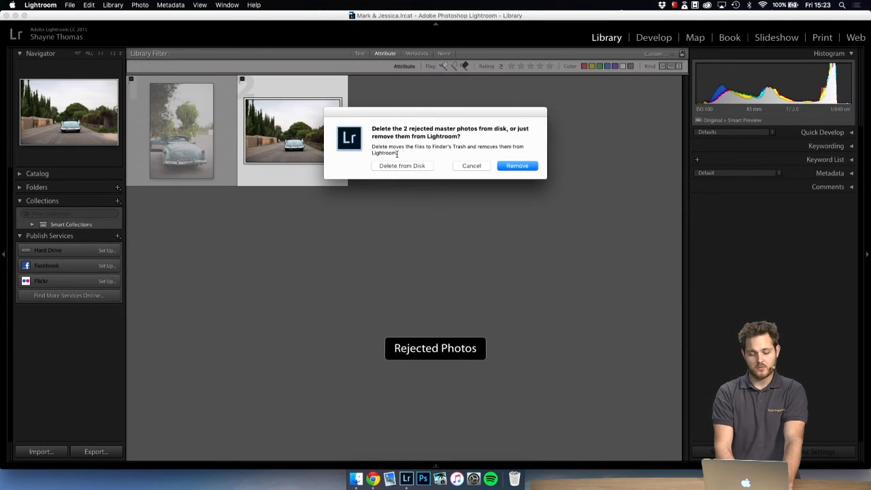
# Choose Remove so the rejected car photos leave only the catalog.
pyautogui.click(516, 165)
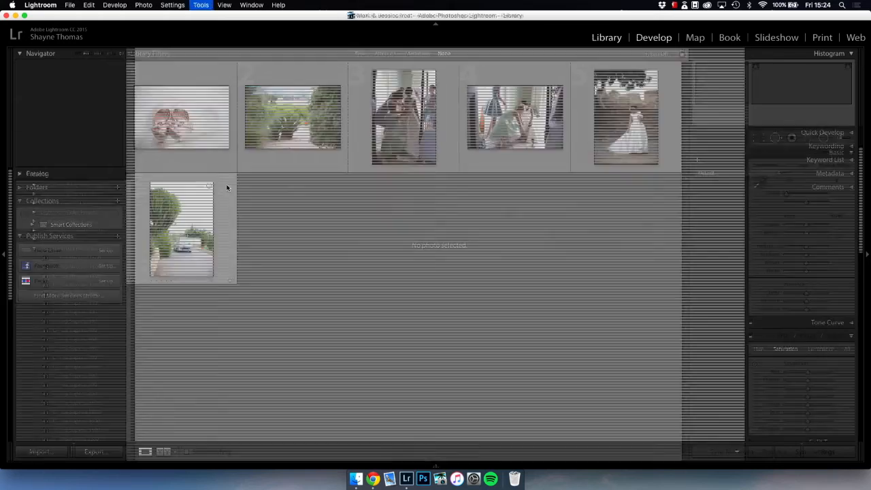
# Give the garden photo the C - Kodak Portra 400 UC + preset, exposure +0.30, contrast +42.
pyautogui.click(181, 117)
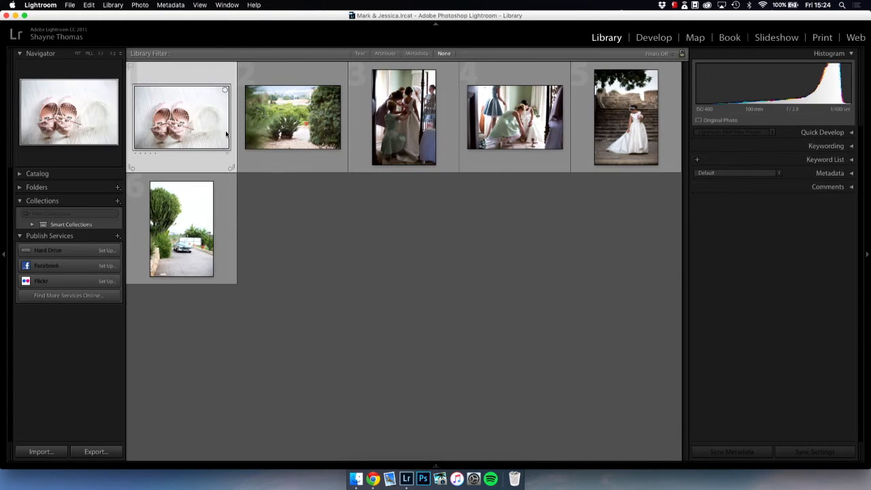
pyautogui.click(652, 38)
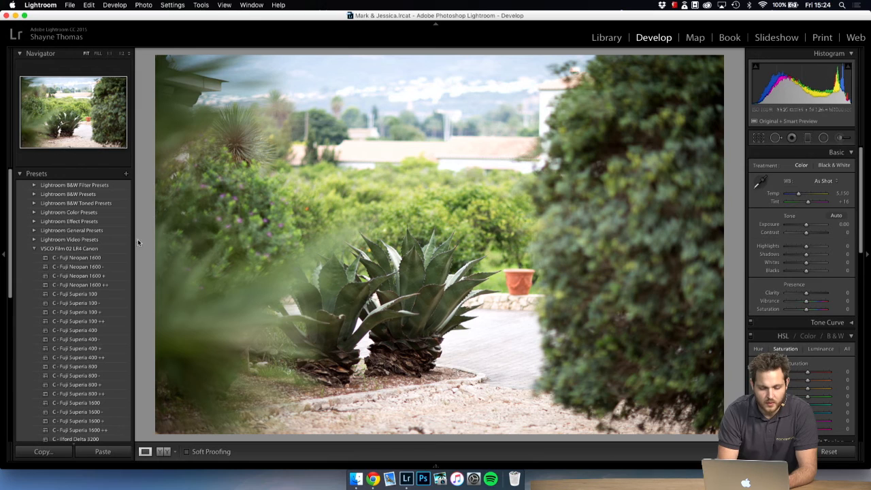
pyautogui.scroll(-3)
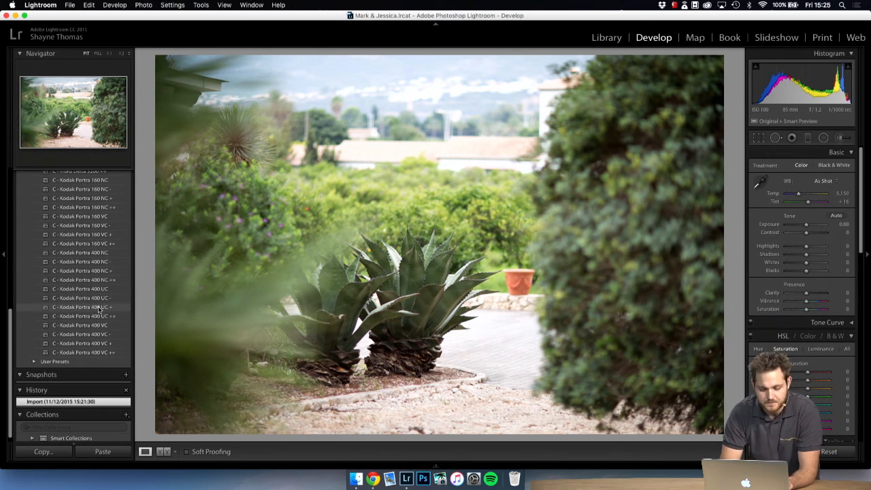
pyautogui.click(82, 307)
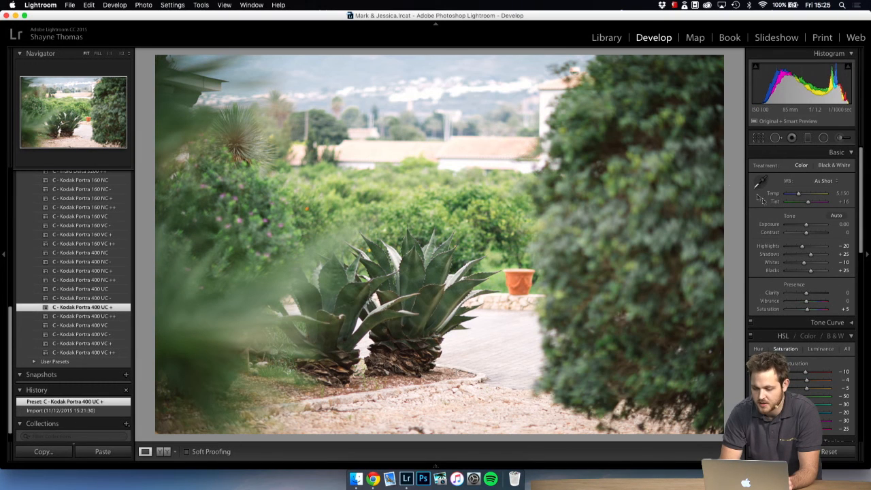
pyautogui.moveTo(803, 224); pyautogui.dragTo(813, 223)
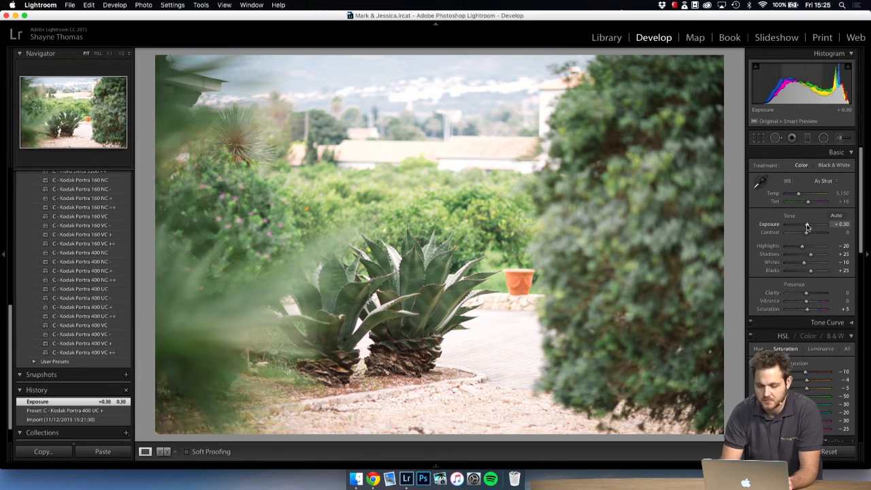
pyautogui.moveTo(809, 232); pyautogui.dragTo(820, 232)
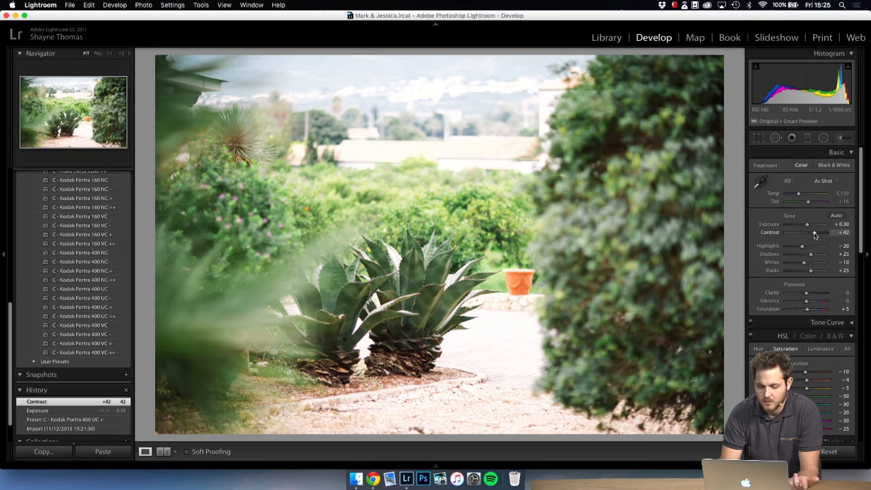
pyautogui.click(61, 401)
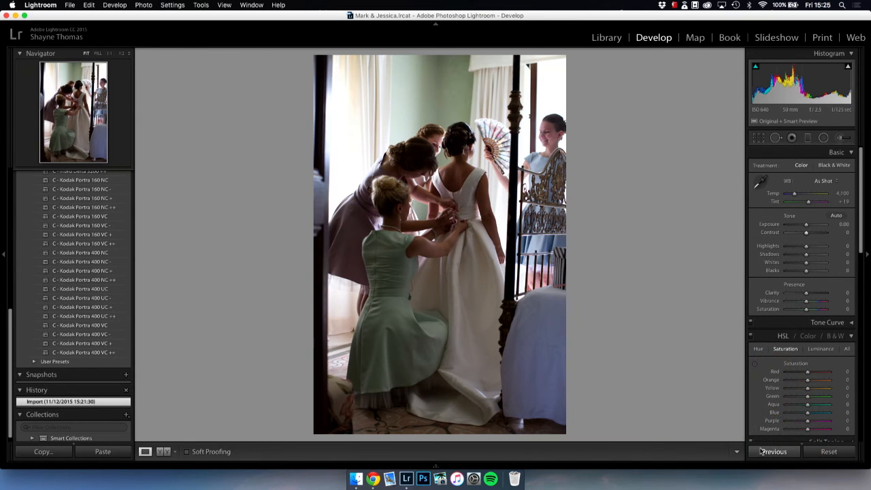
# Paste the garden photo's settings onto the bridesmaids photo, then return to the Library grid.
pyautogui.click(102, 451)
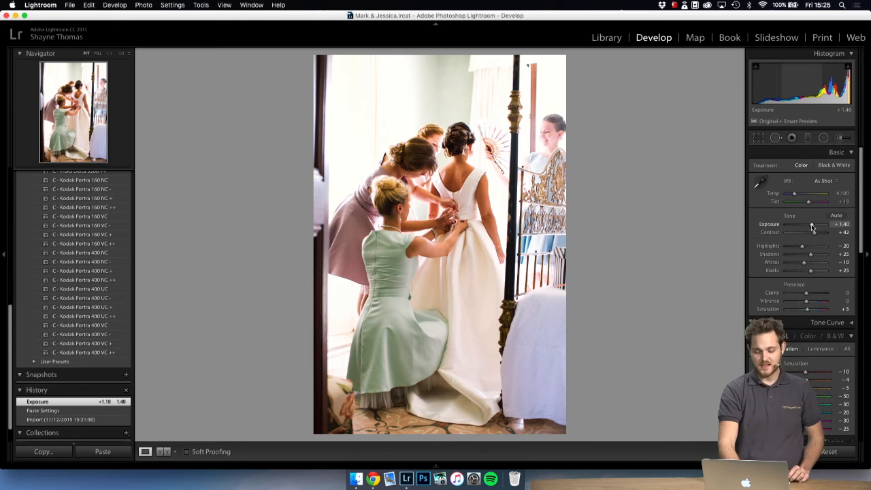
pyautogui.click(605, 37)
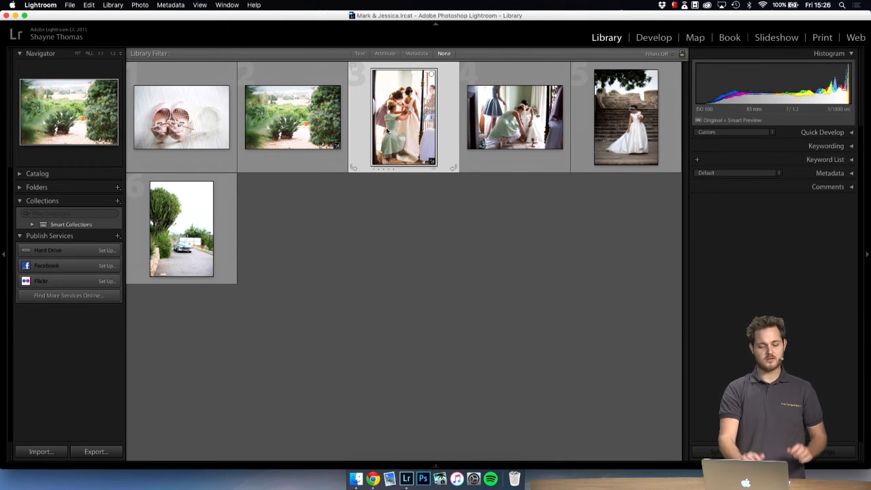
# Select the bridesmaids photo in the grid, rate it 5 stars and label it green.
pyautogui.click(403, 117)
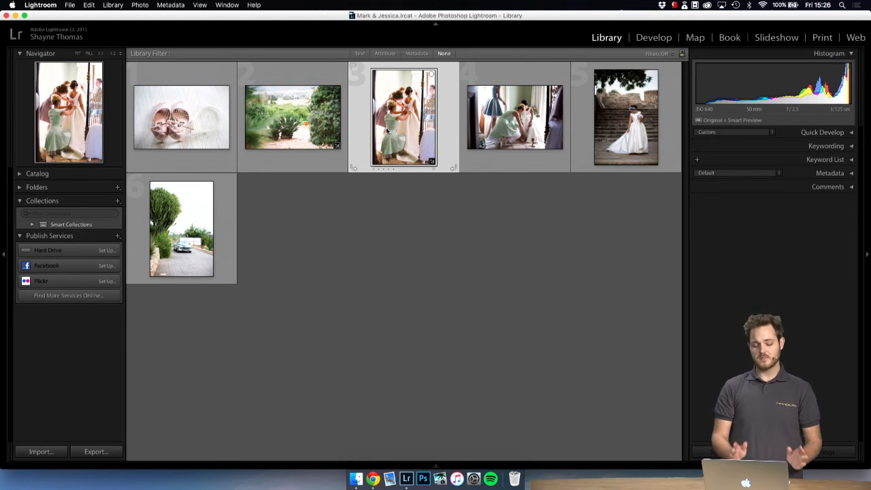
pyautogui.press('1')
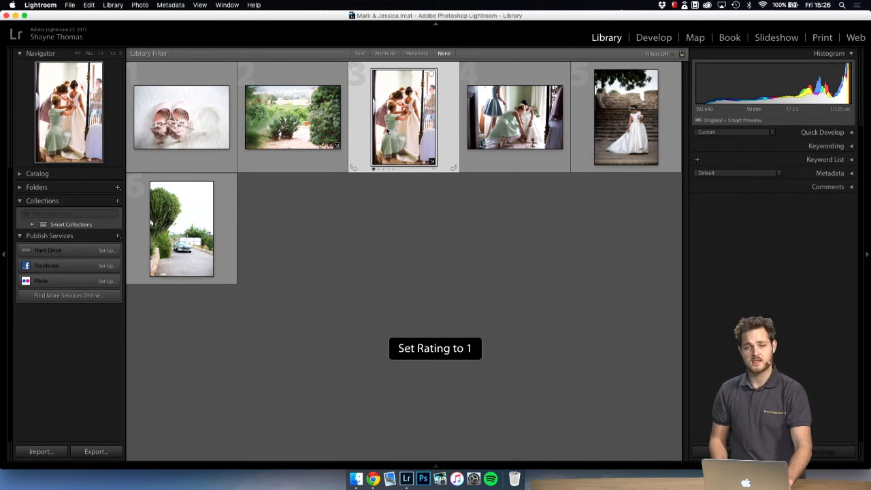
pyautogui.press('4')
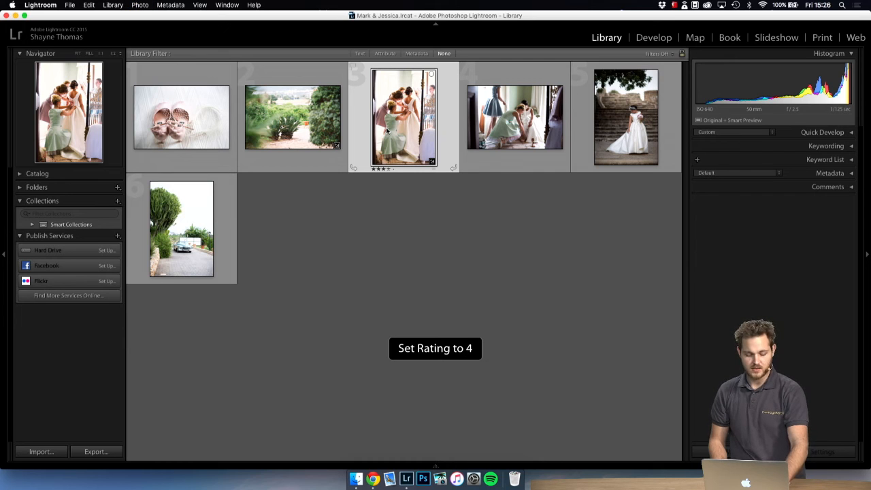
pyautogui.press('5')
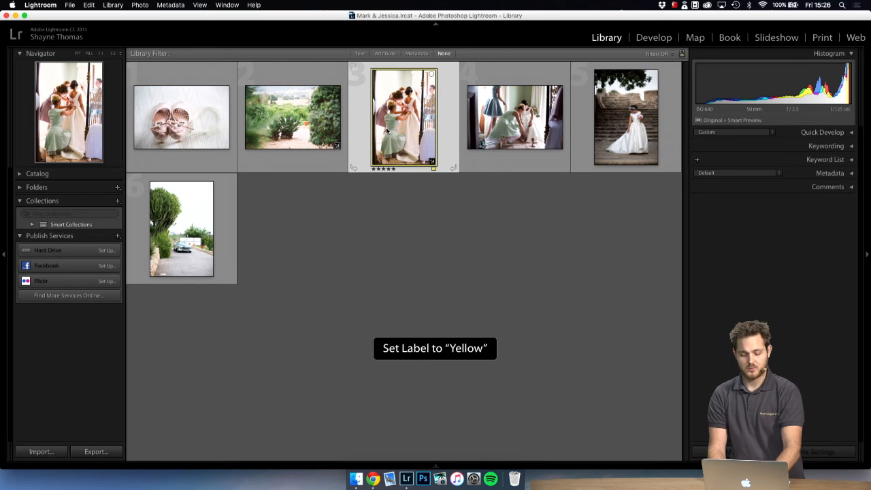
pyautogui.press('8')
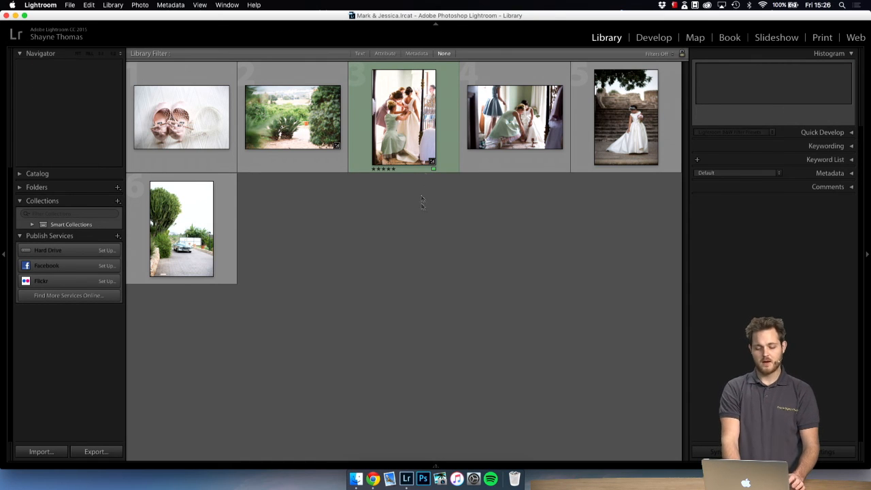
pyautogui.click(403, 117)
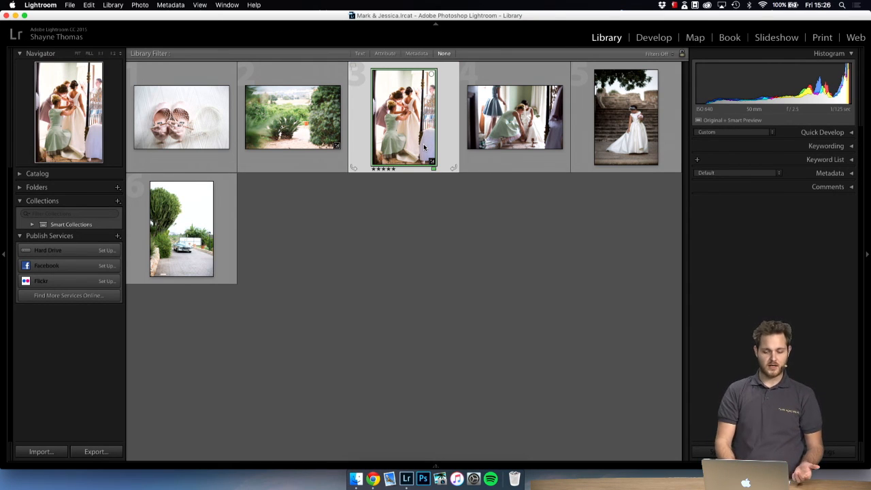
pyautogui.rightClick(403, 117)
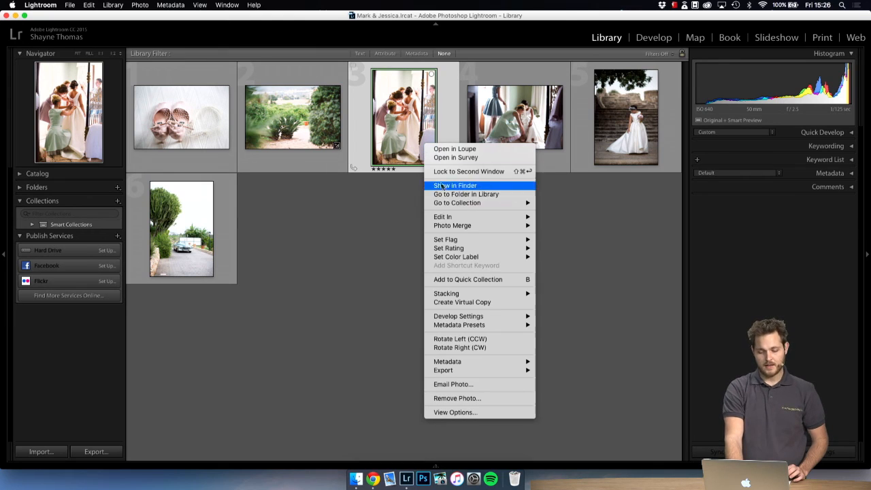
pyautogui.moveTo(456, 256)
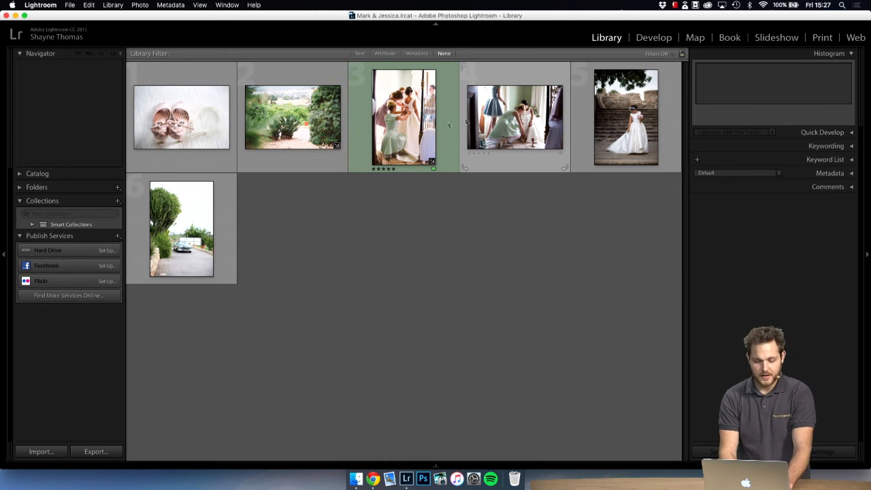
pyautogui.click(181, 228)
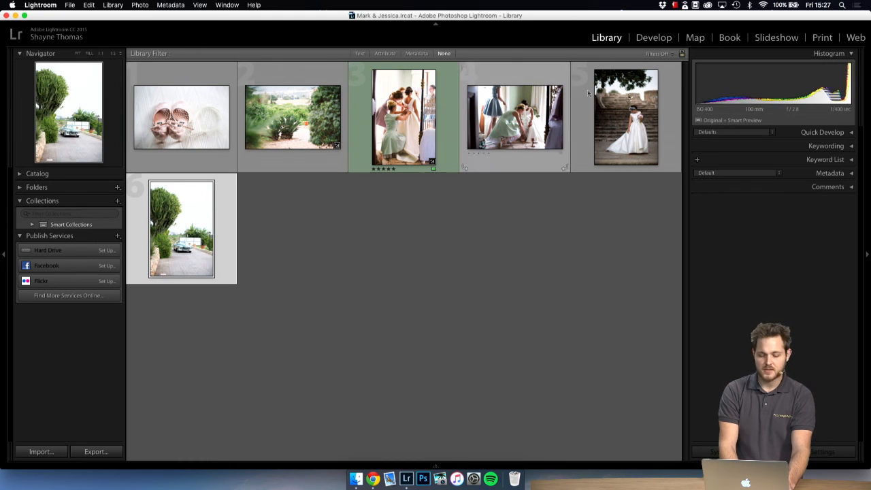
pyautogui.click(626, 117)
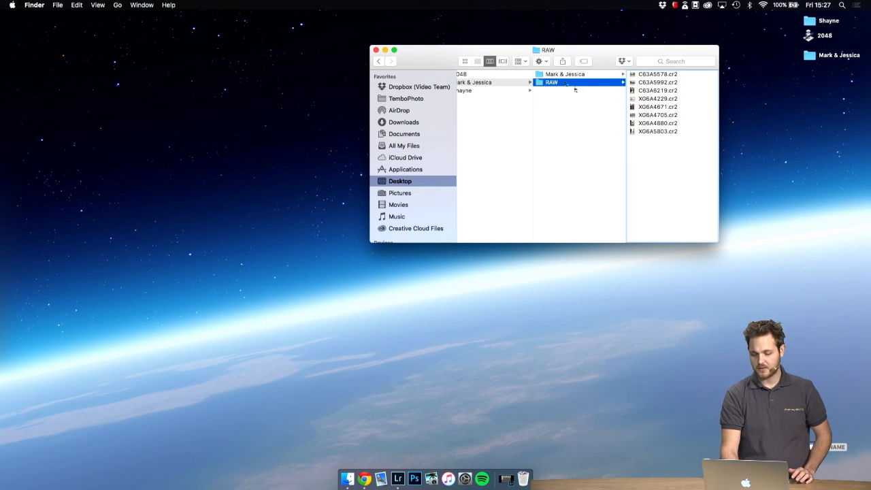
# Open the Mark & Jessica catalog folder above the RAW folder in Finder.
pyautogui.click(565, 74)
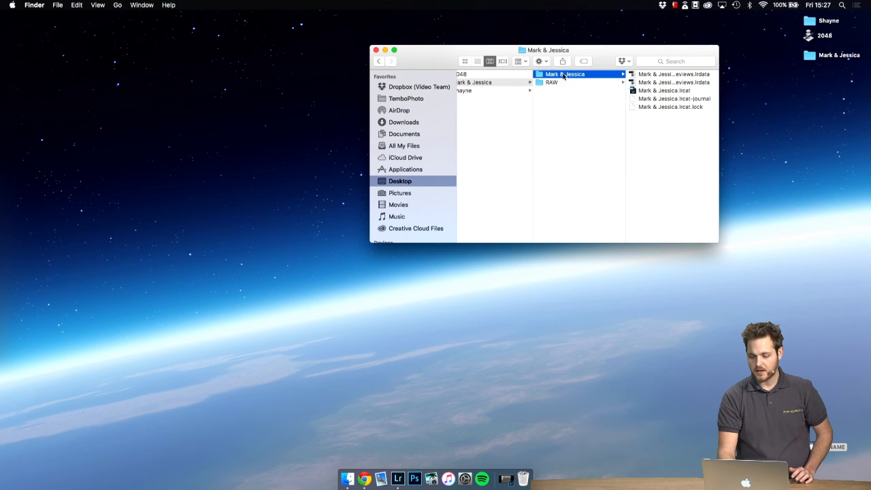